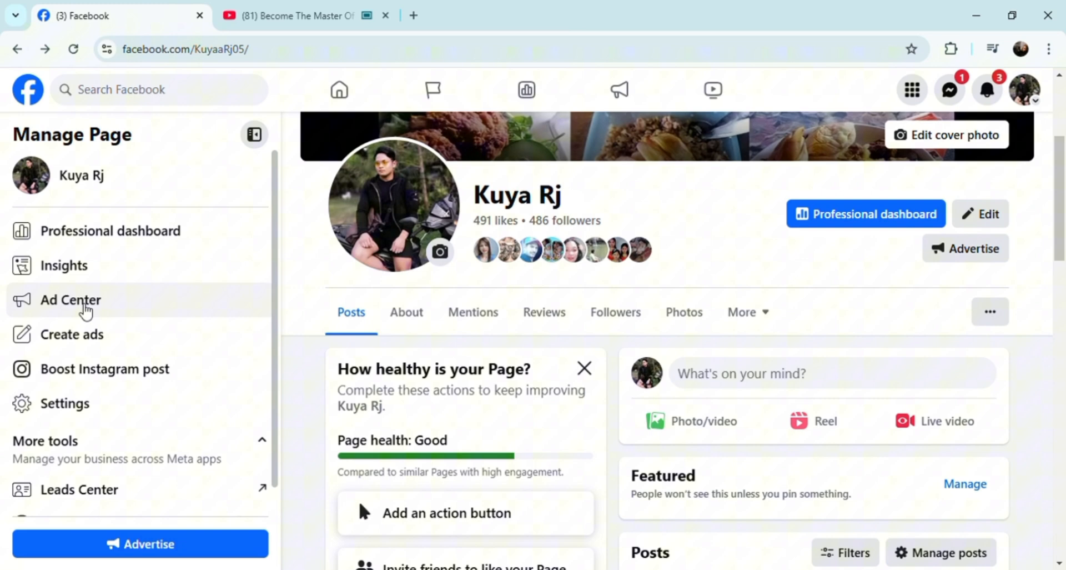
Go to Ad Center from the Manage Page sidebar and get started, reaching the Welcome to Ad Center dialog.
click(73, 300)
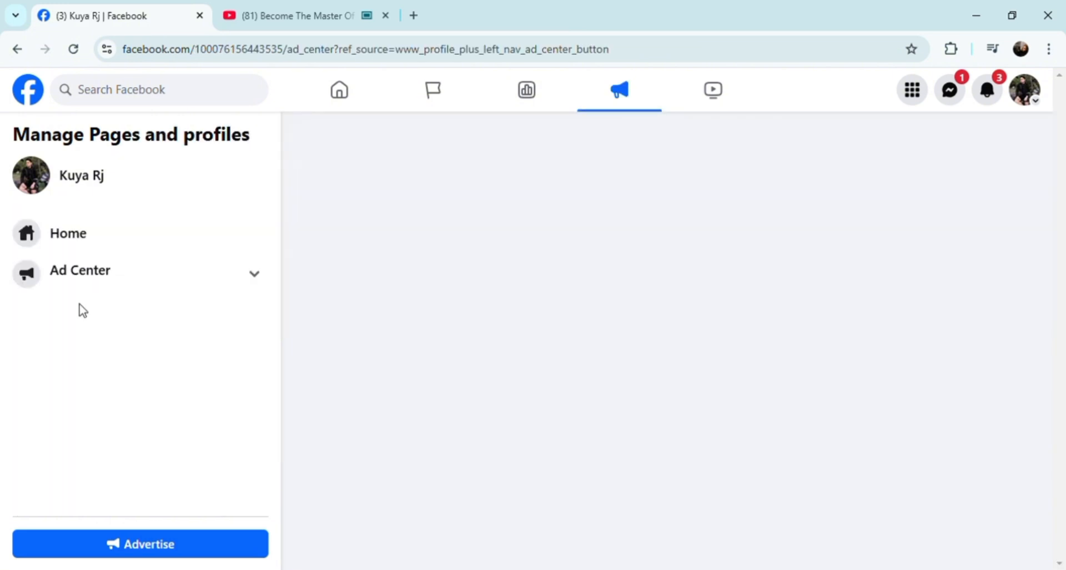
click(80, 269)
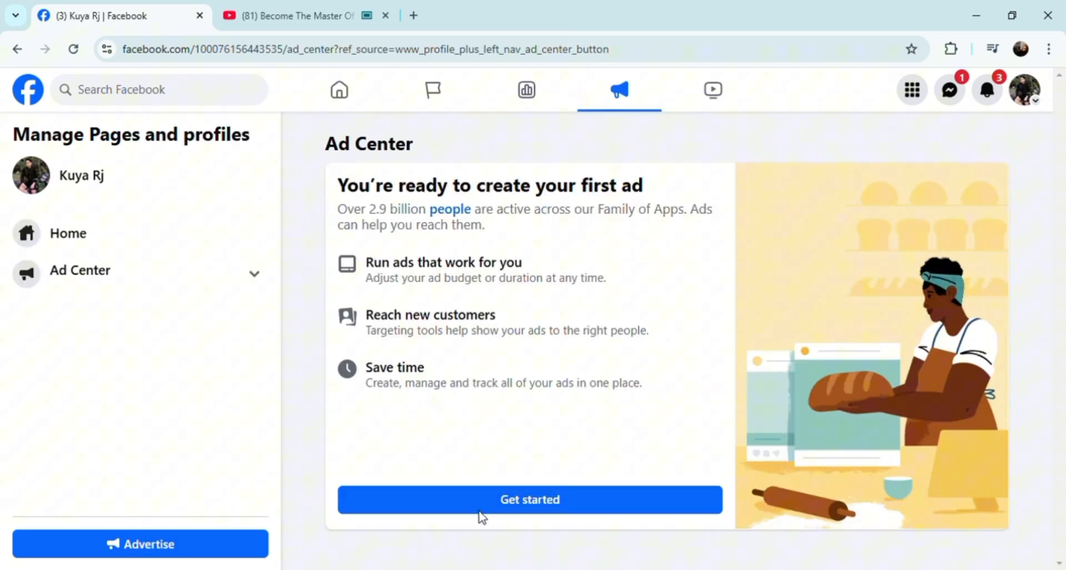
click(529, 498)
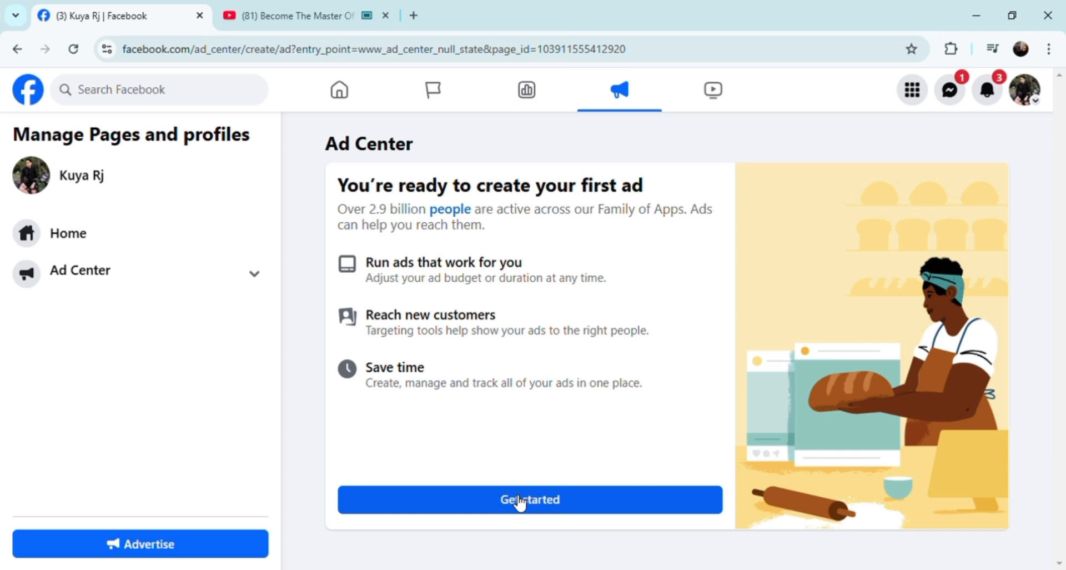
click(529, 499)
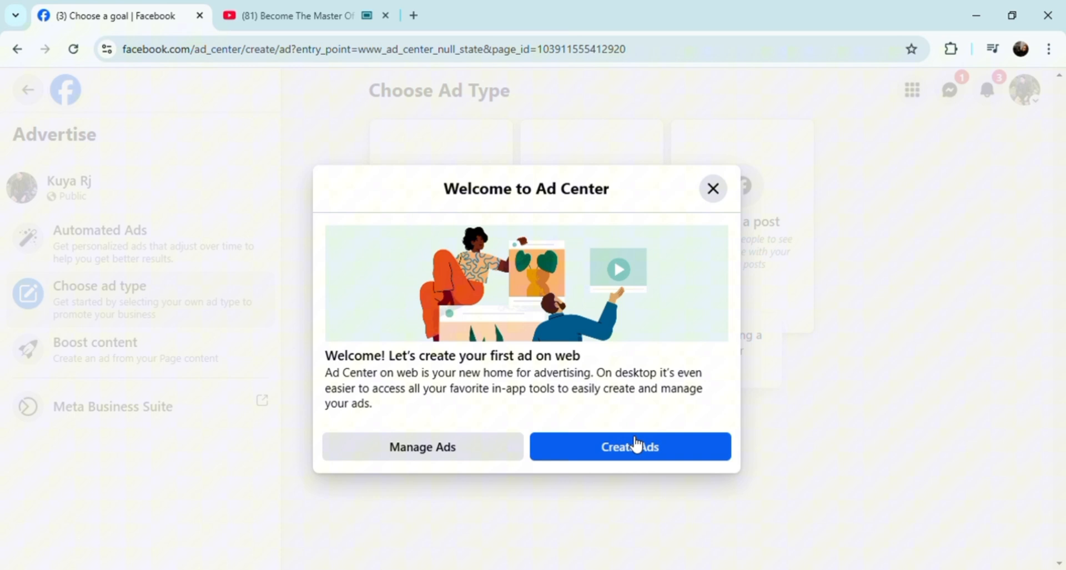
Continue to Create Ads and pick the Create new ad card rather than automated ads or boosting.
click(629, 446)
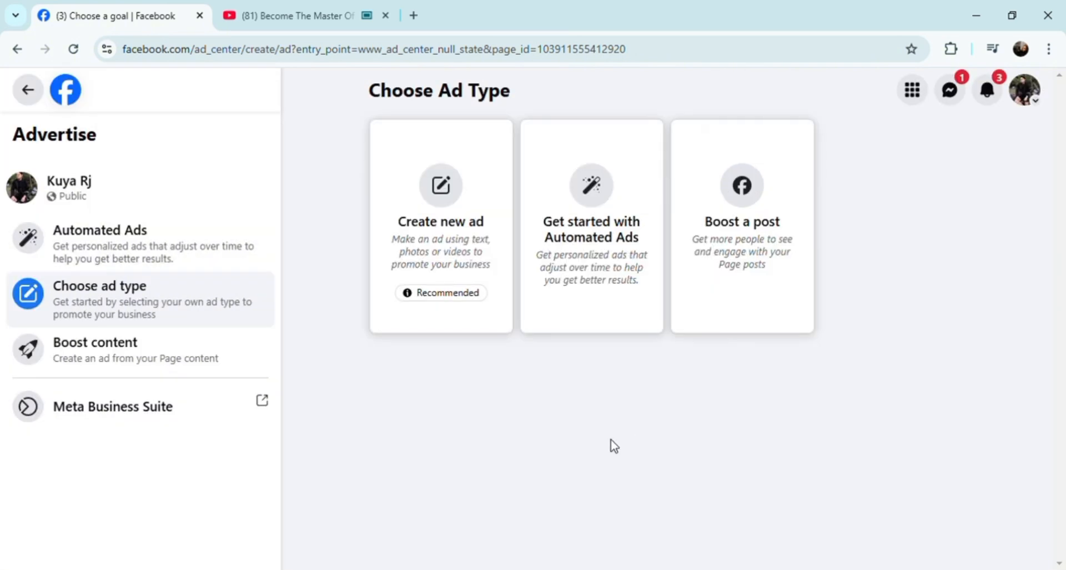
mouse_move(569, 282)
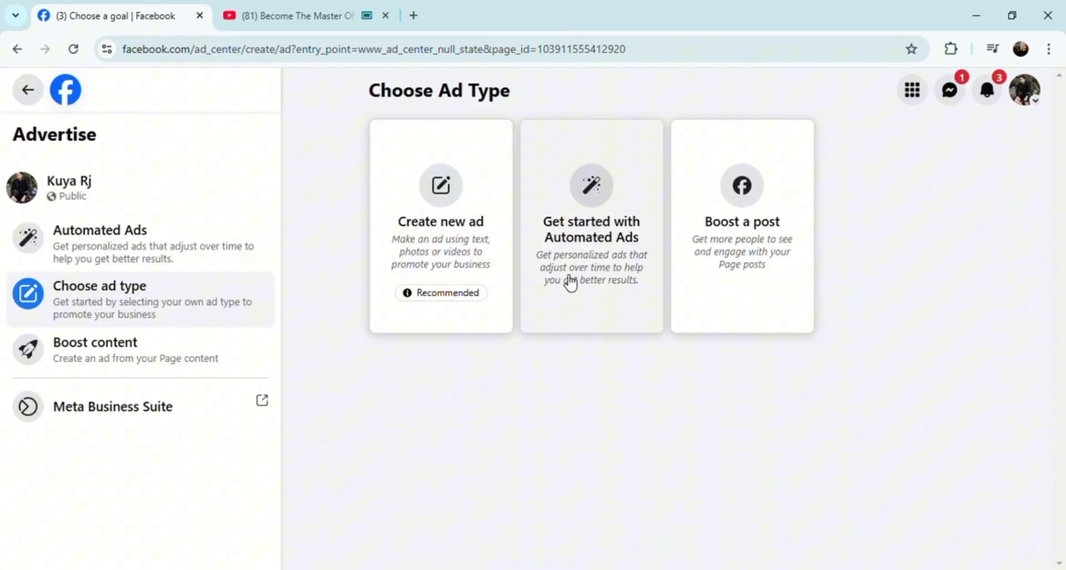
mouse_move(590, 244)
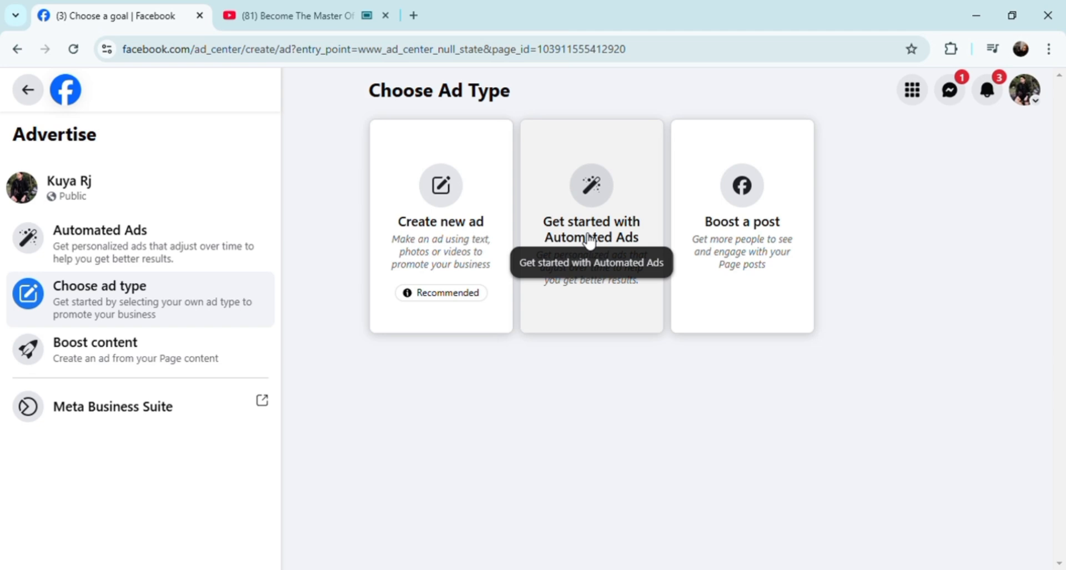
mouse_move(720, 213)
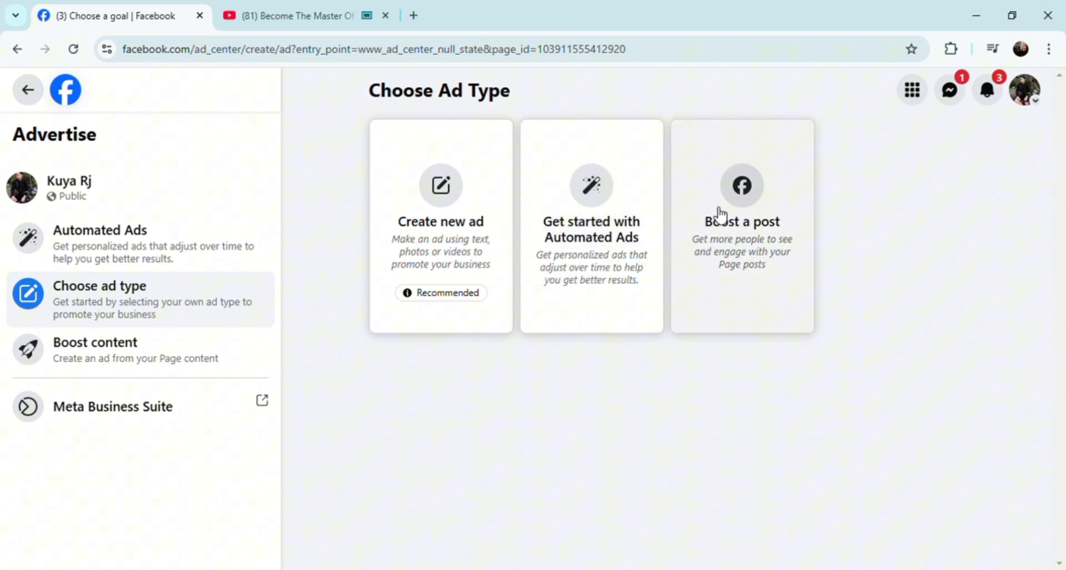
mouse_move(454, 208)
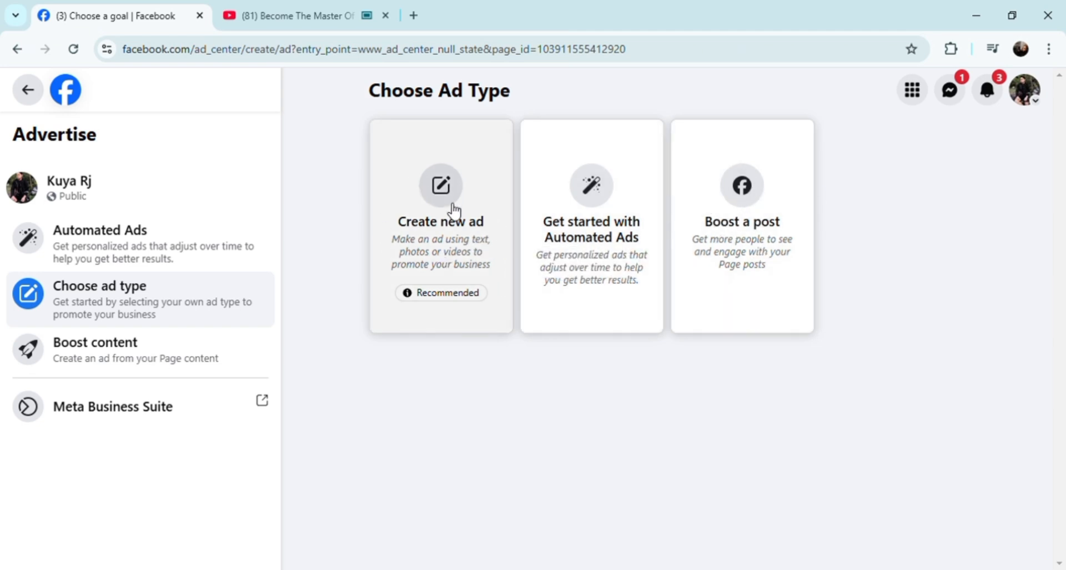
click(441, 224)
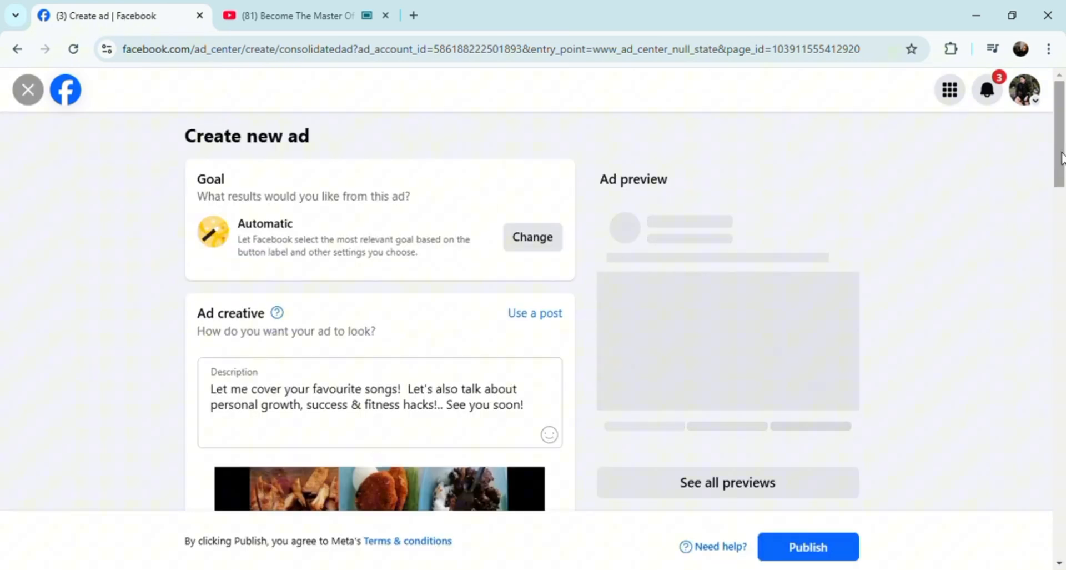
scroll(down, 3)
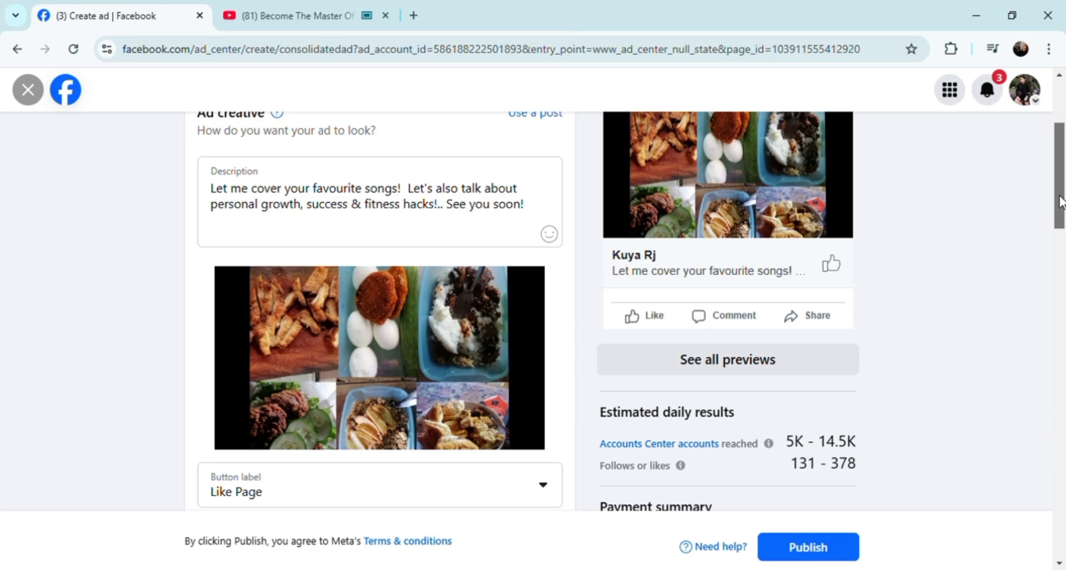
scroll(down, 3)
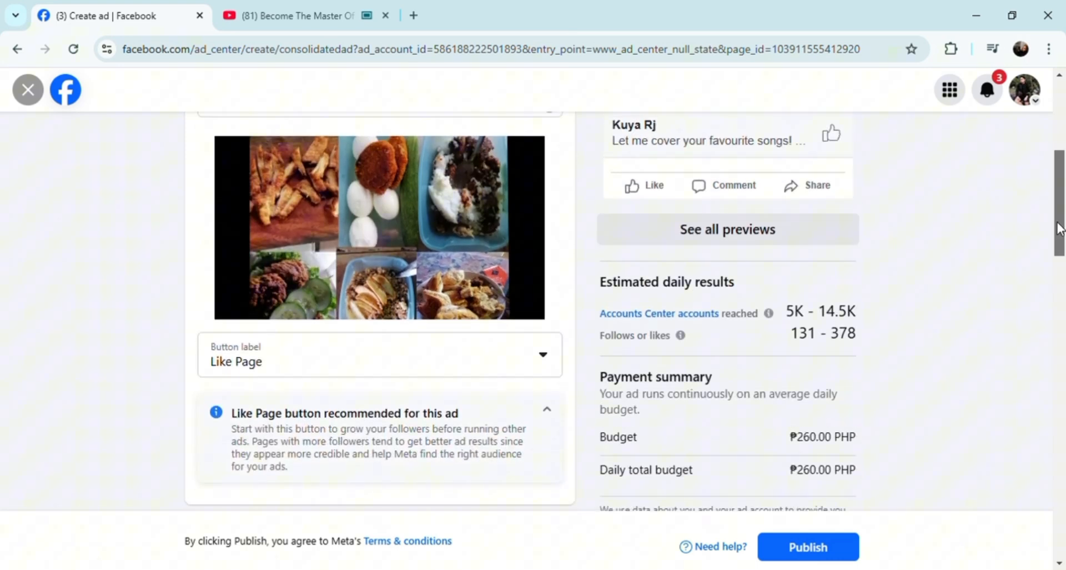
scroll(up, 3)
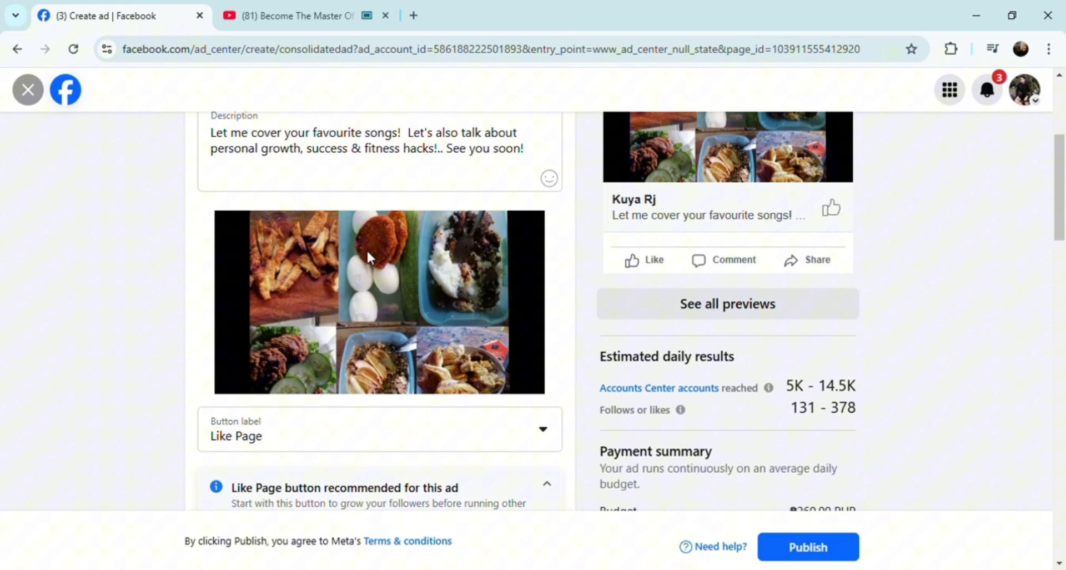
mouse_move(662, 445)
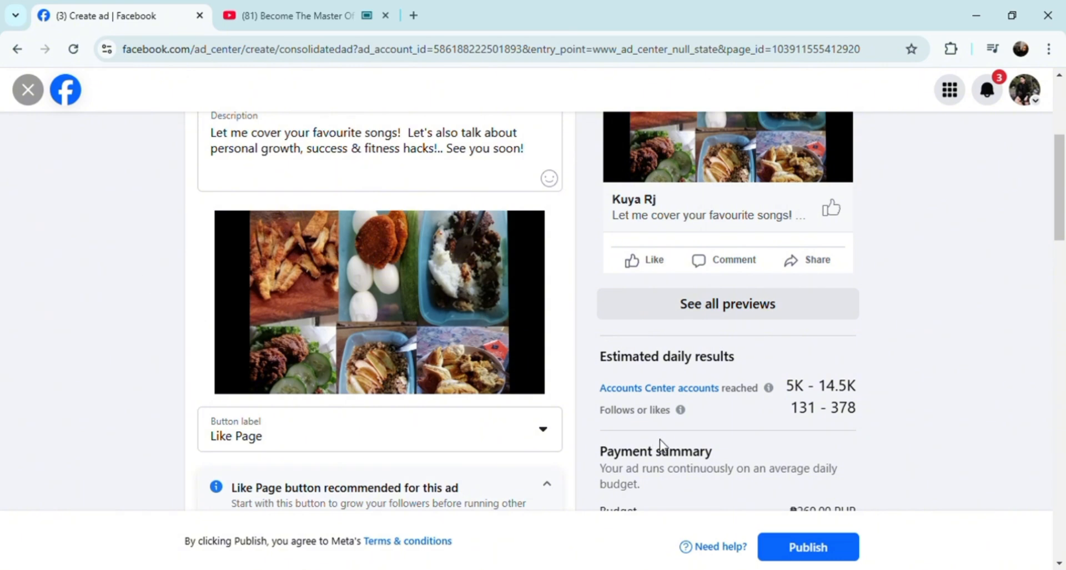
mouse_move(619, 362)
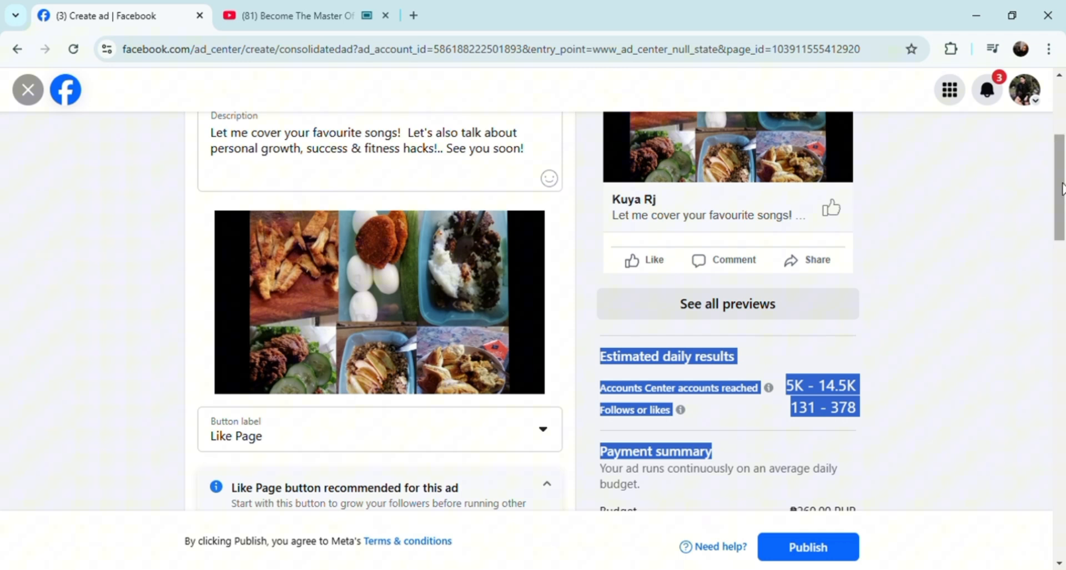
scroll(down, 3)
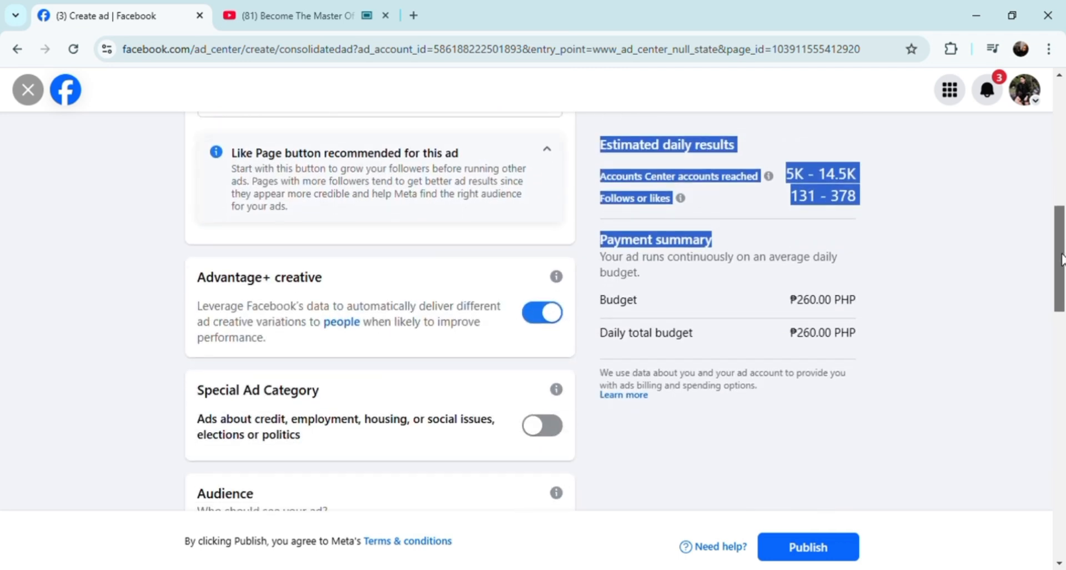
scroll(down, 3)
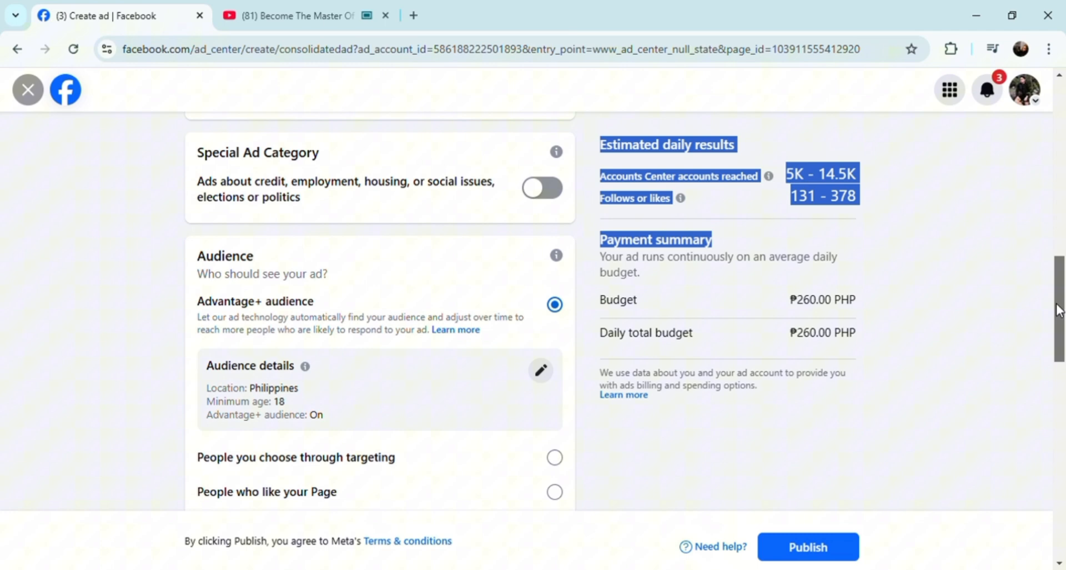
scroll(down, 3)
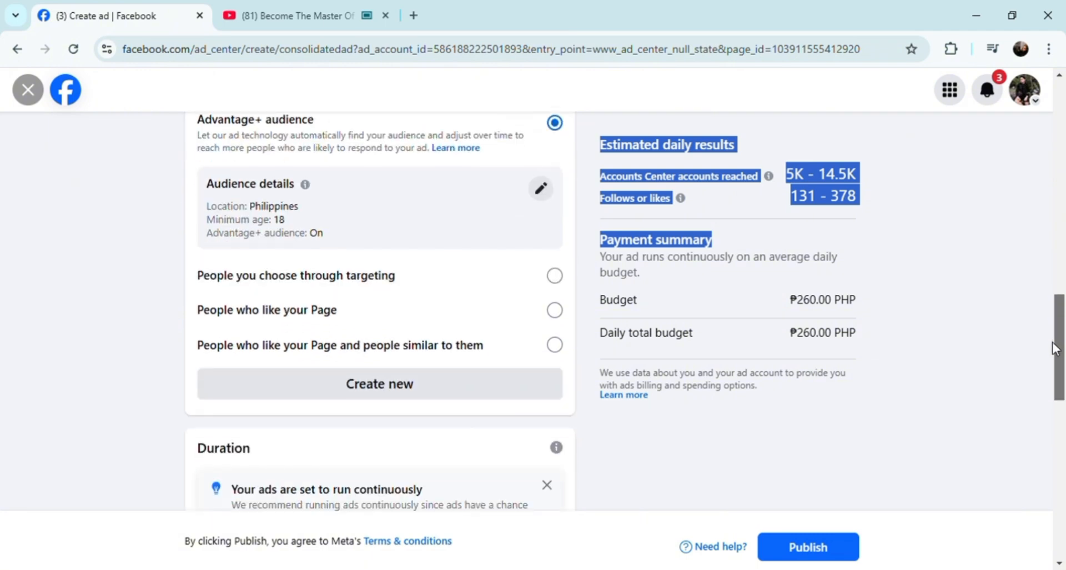
scroll(down, 3)
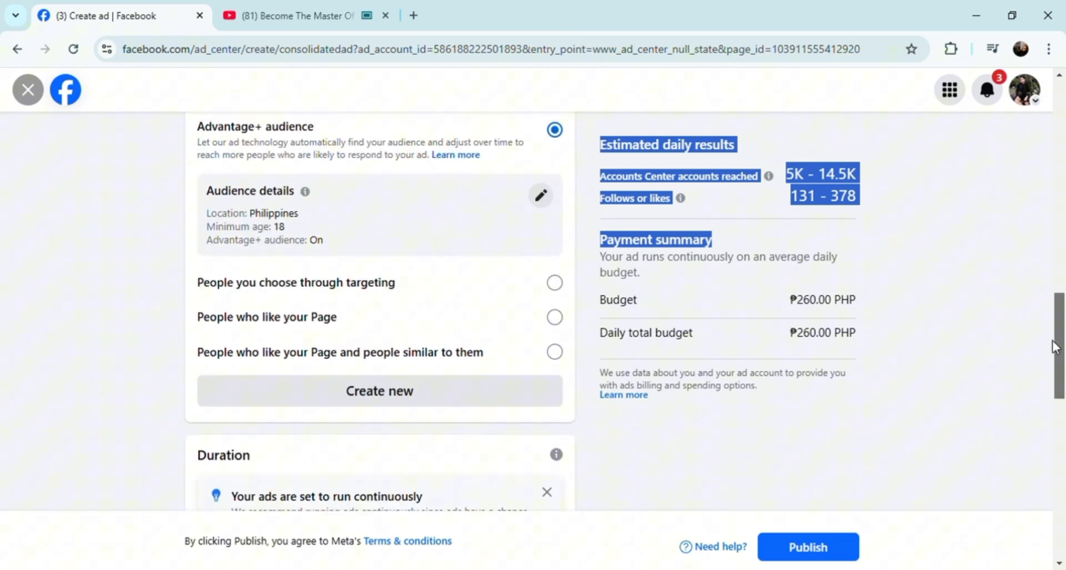
scroll(down, 3)
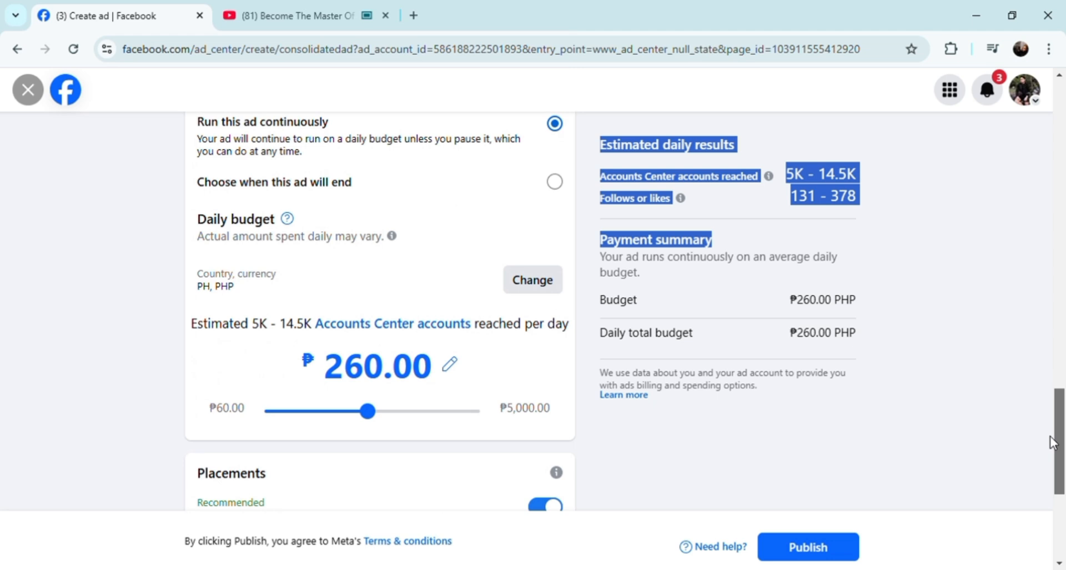
mouse_move(368, 411)
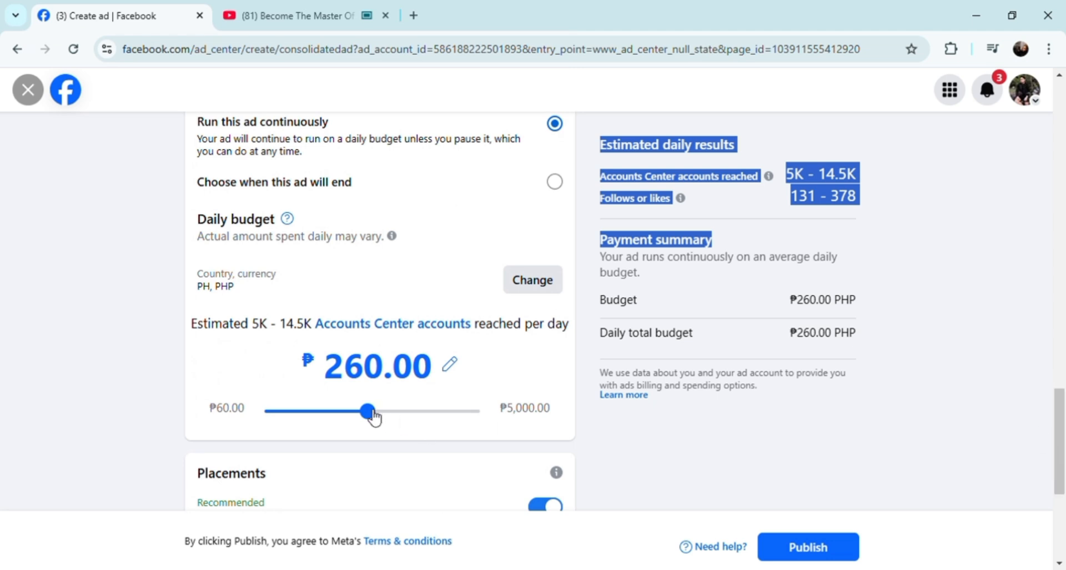
Adjust the Daily budget slider (₱180, ₱260) until it settles at ₱300.00 PHP.
drag(369, 411, 332, 410)
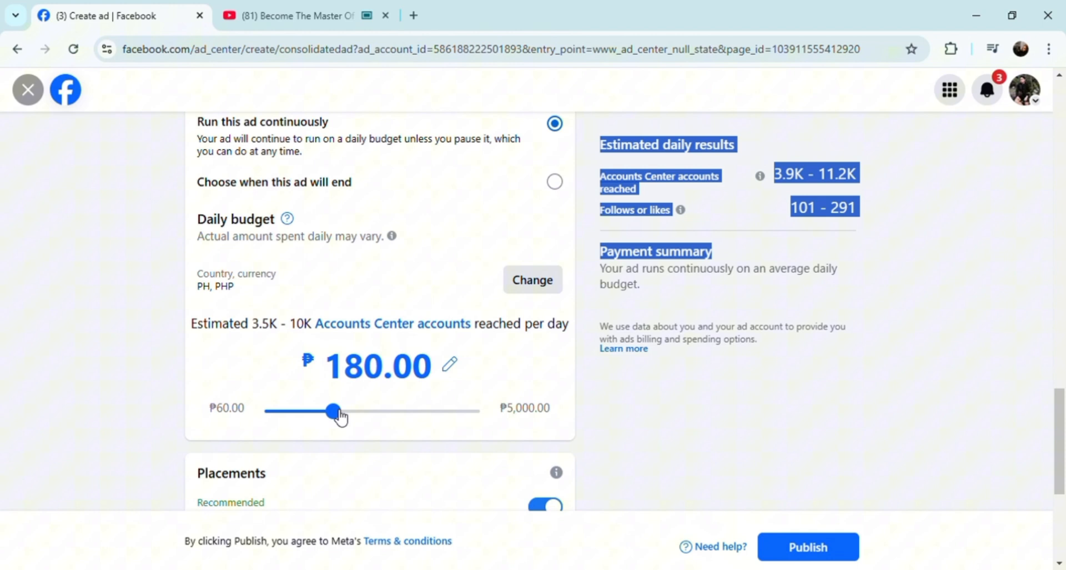
drag(332, 411, 368, 411)
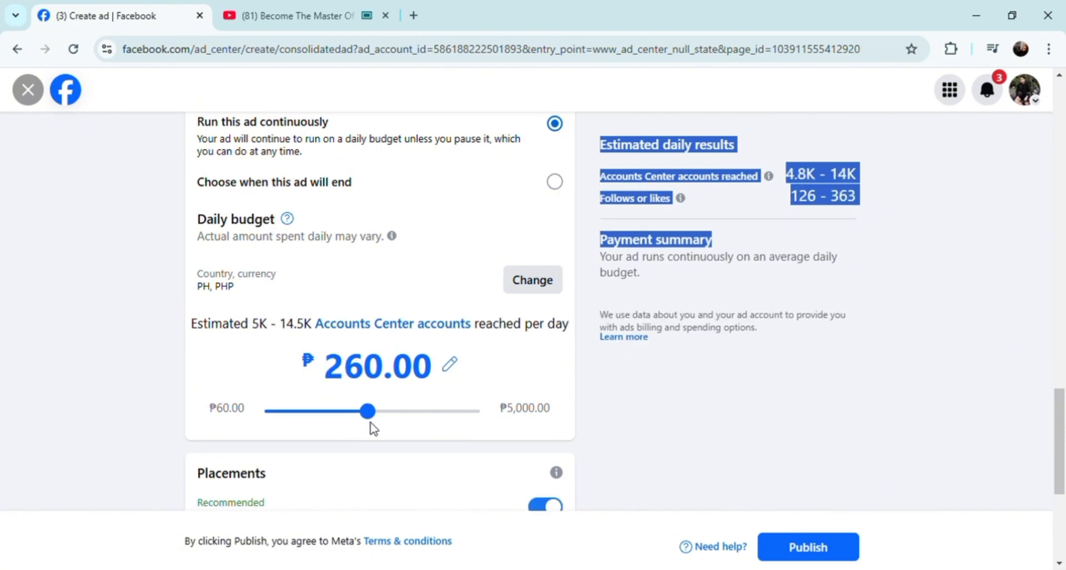
drag(367, 410, 377, 426)
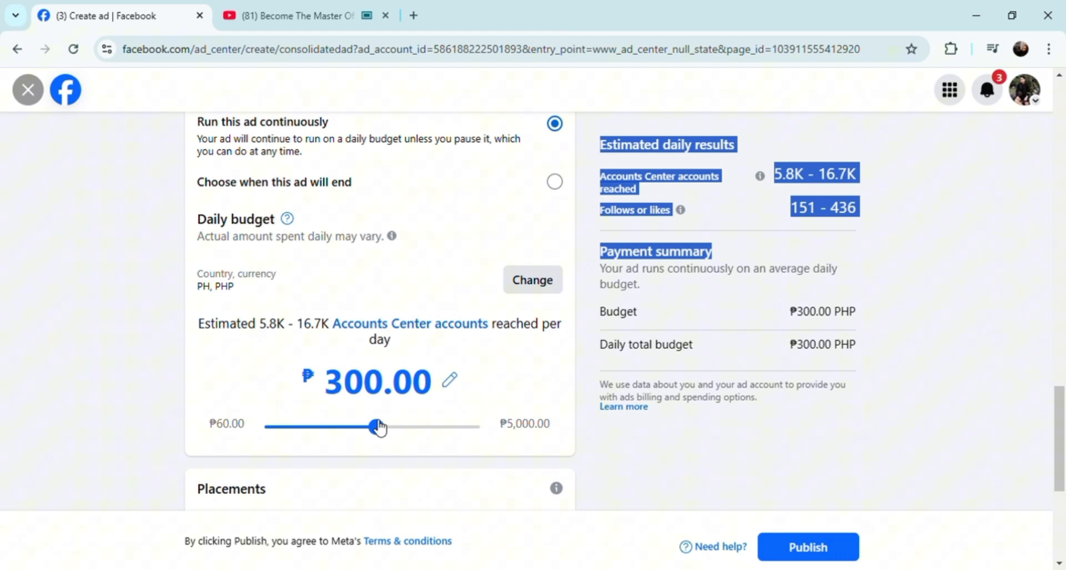
mouse_move(899, 468)
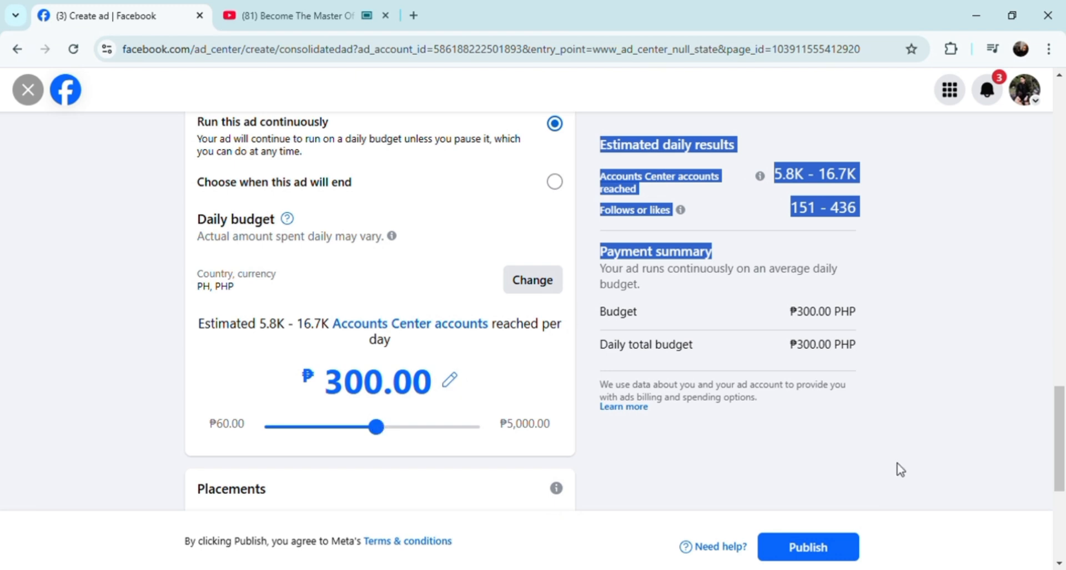
mouse_move(816, 532)
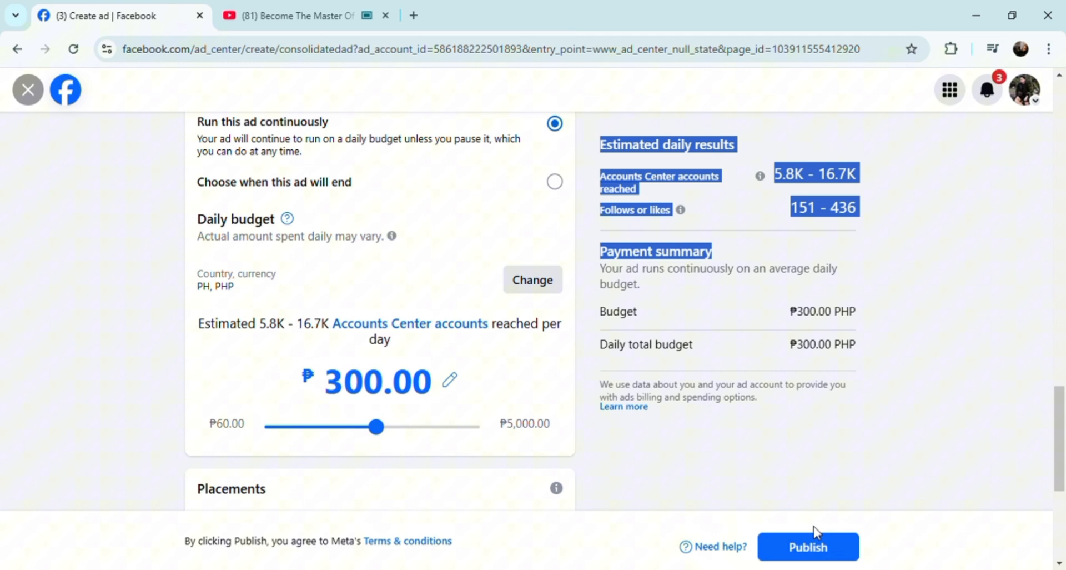